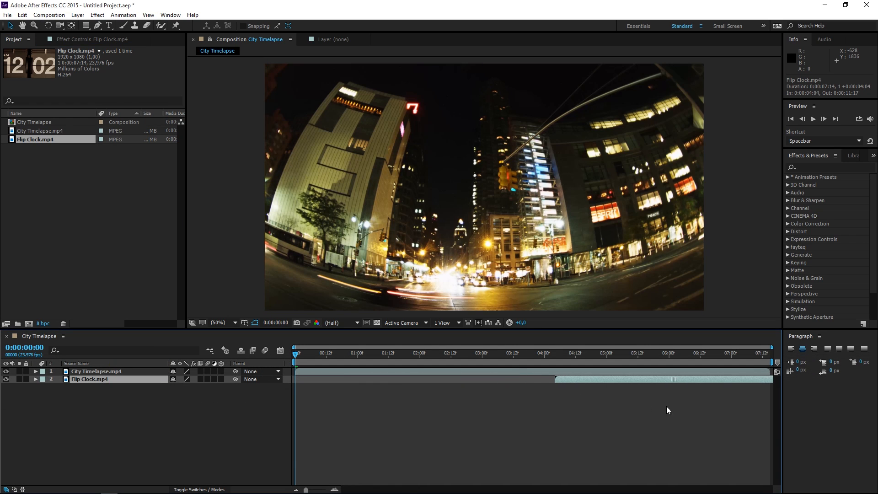
Step: Trim City Timelapse to end at 3:14 with Flip Clock starting at 3:15, and reveal its Rotation
{"action": "left_click", "coordinate": [521, 353]}
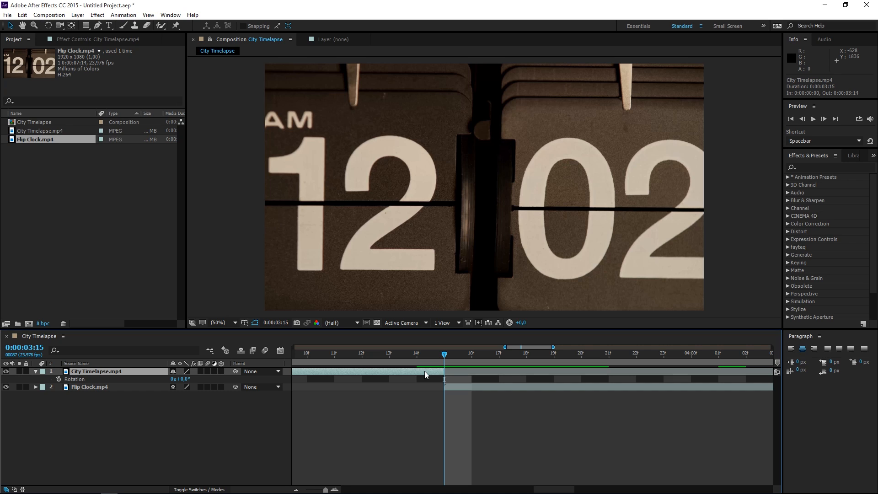
Step: Keyframe City Timelapse 0° at 3:11 to 90° at 3:15, and Flip Clock -90° at 3:15 to 0° at 3:19
{"action": "left_click", "coordinate": [59, 378]}
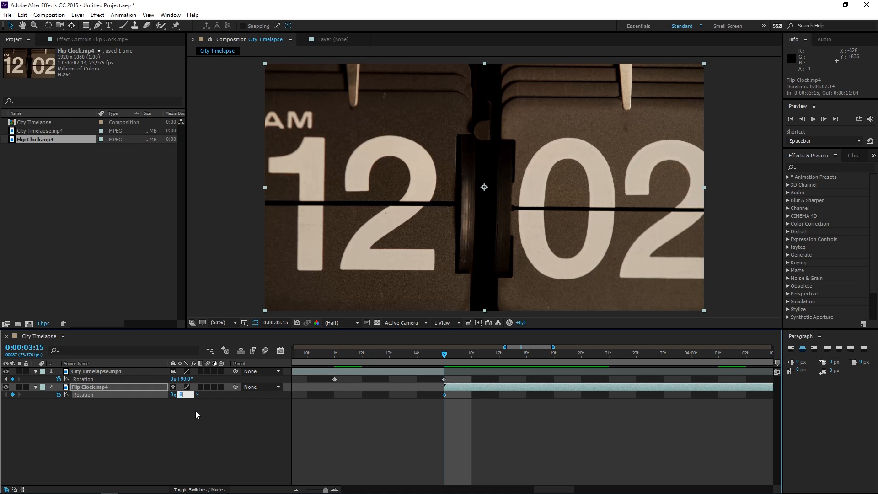
{"action": "type", "text": "-90,"}
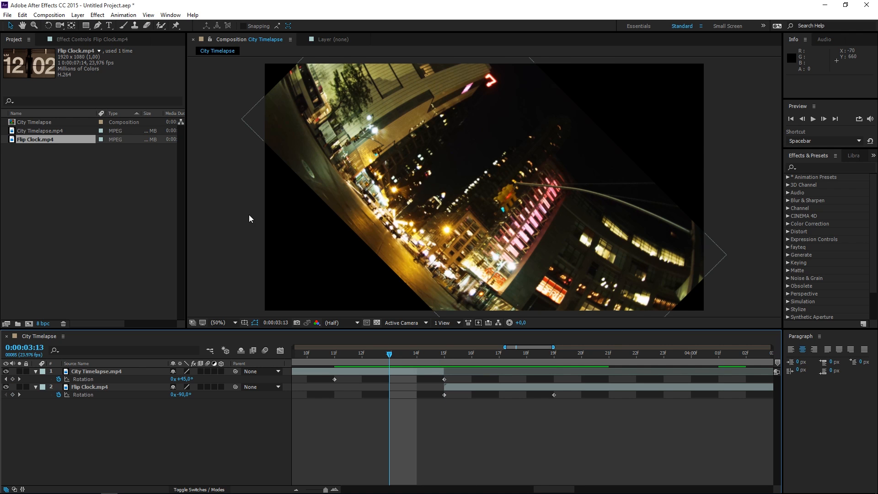
{"action": "mouse_move", "coordinate": [776, 167]}
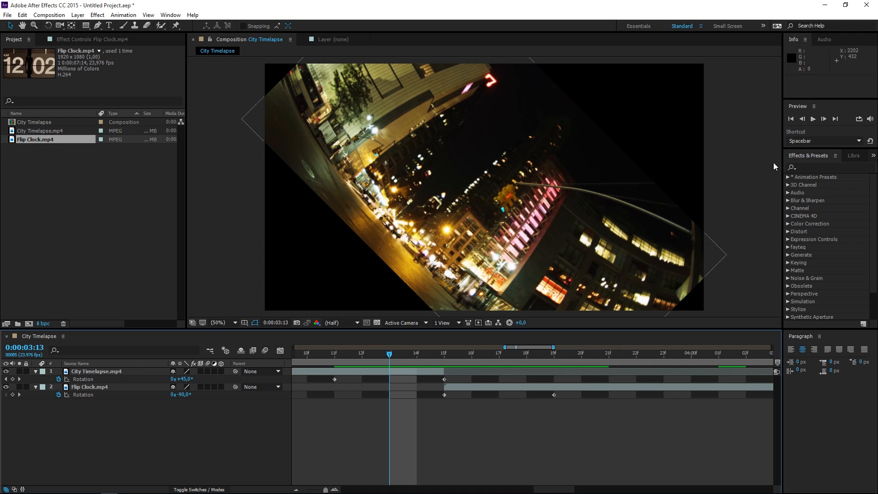
Step: Apply CC RepeTile to both layers and set City Timelapse to expanded tiles in Unfold mode
{"action": "type", "text": "repe"}
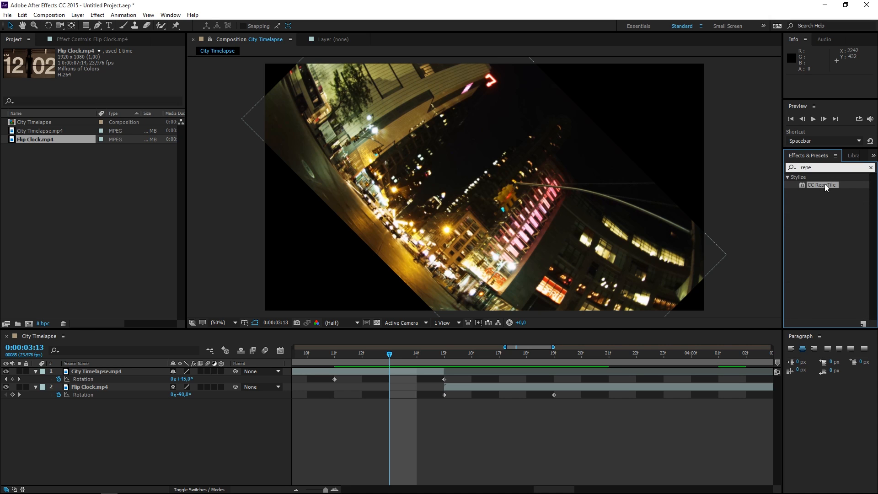
{"action": "double_click", "coordinate": [821, 185]}
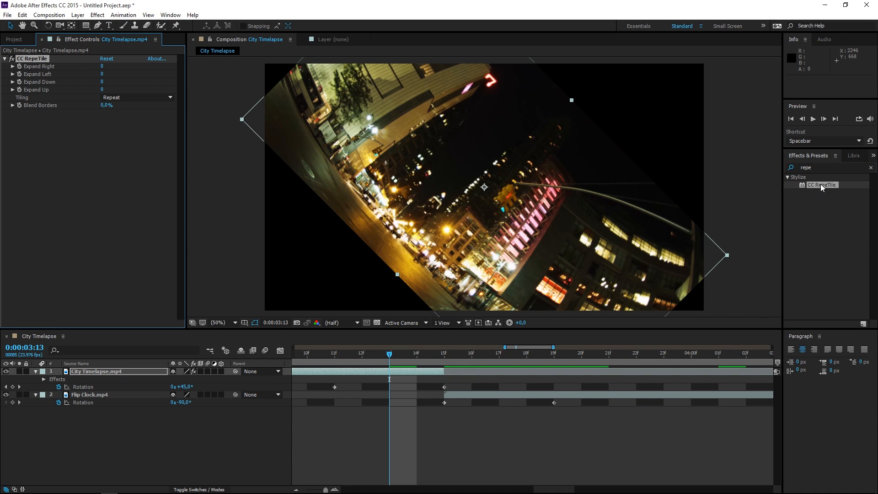
{"action": "left_click", "coordinate": [89, 394]}
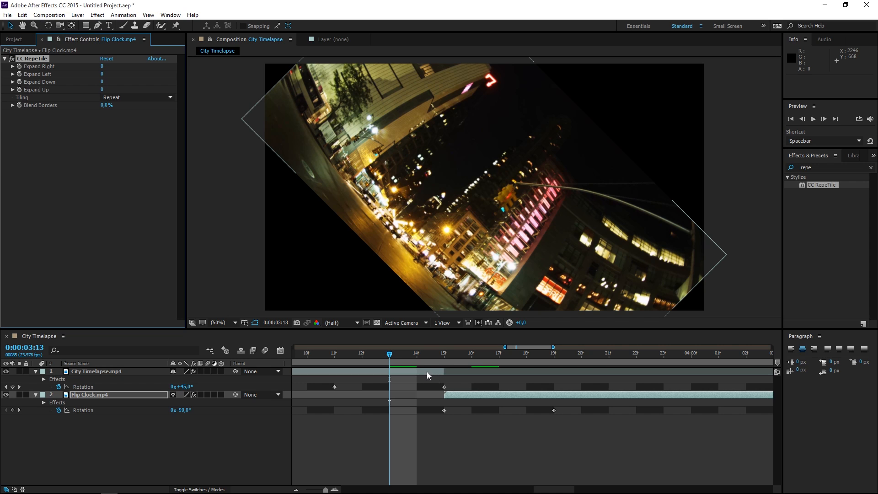
{"action": "left_click", "coordinate": [137, 97]}
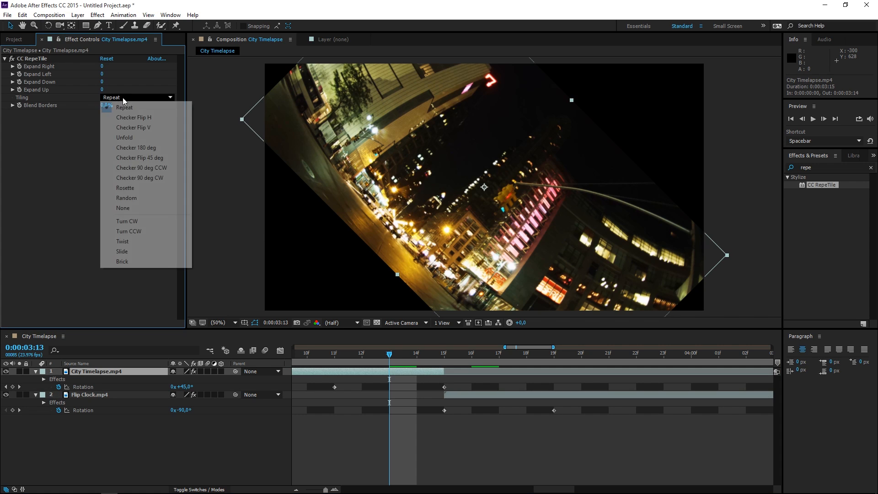
{"action": "left_click", "coordinate": [123, 137]}
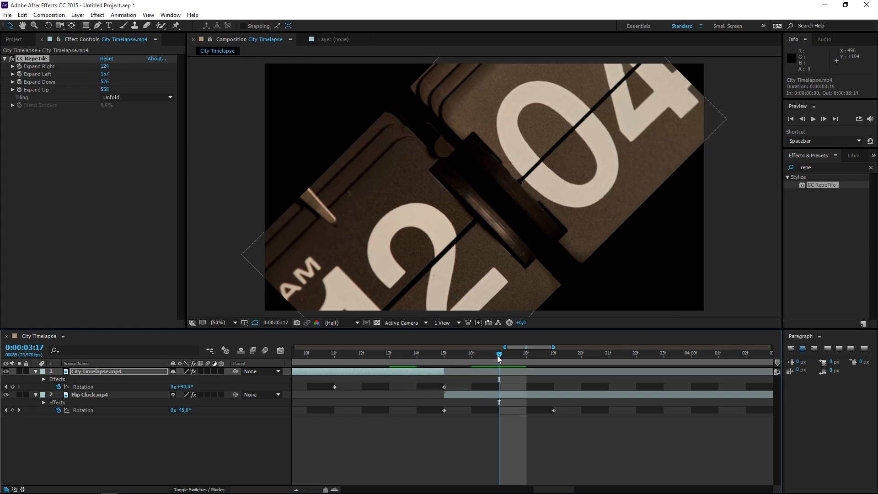
Step: Expand Flip Clock's CC RepeTile on all four sides and set its Tiling to Unfold
{"action": "left_click", "coordinate": [90, 395]}
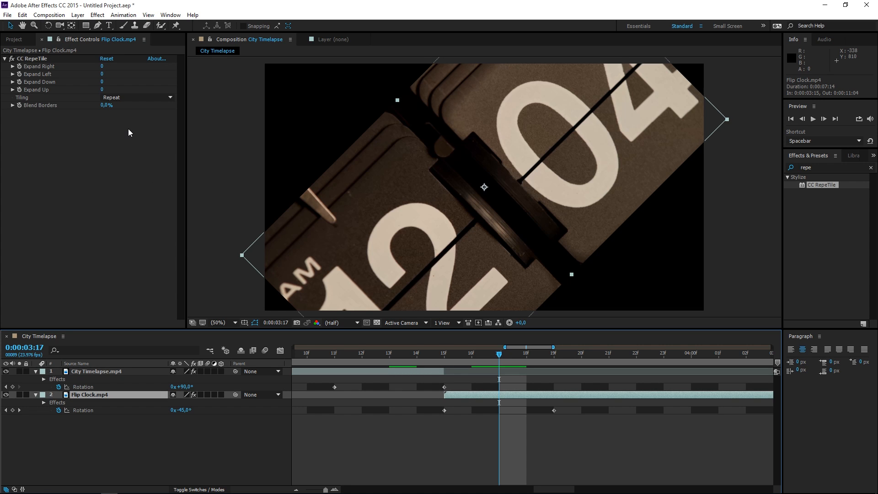
{"action": "left_click", "coordinate": [136, 97]}
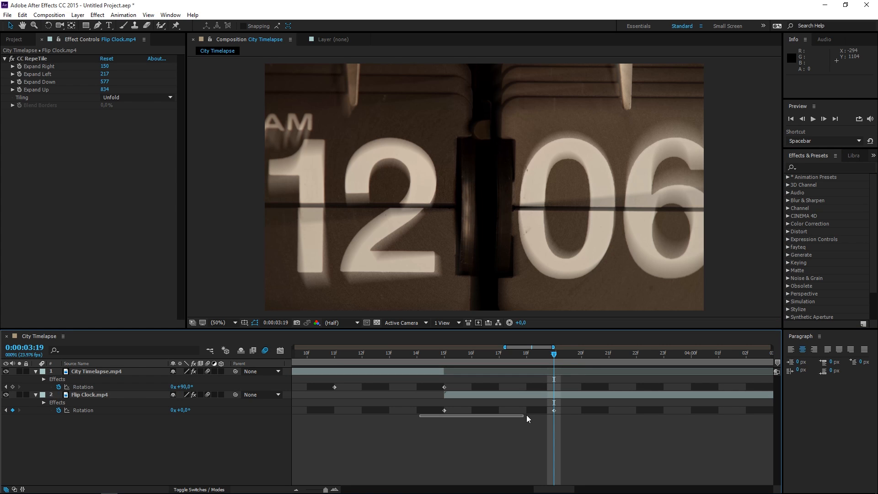
Step: Turn on motion blur and move Flip Clock's rotation keyframes one frame earlier to 3:14 and 3:18
{"action": "left_click", "coordinate": [90, 395]}
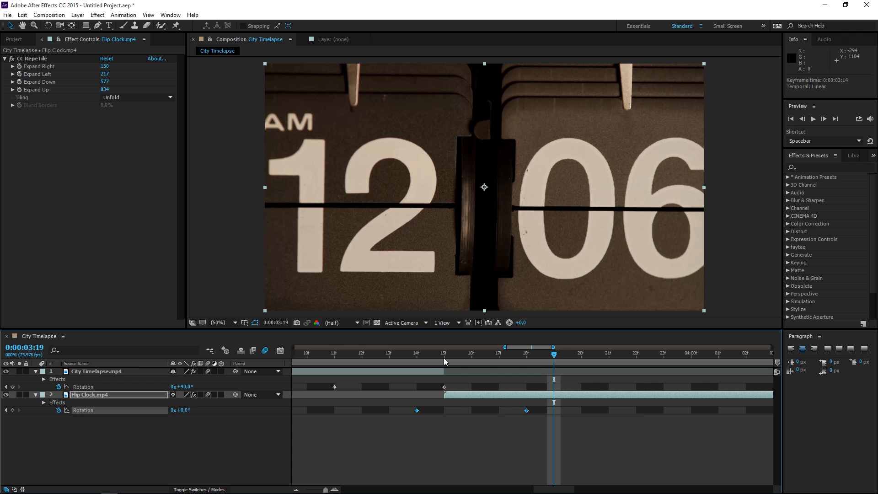
{"action": "left_click_drag", "start_coordinate": [554, 353], "coordinate": [444, 353]}
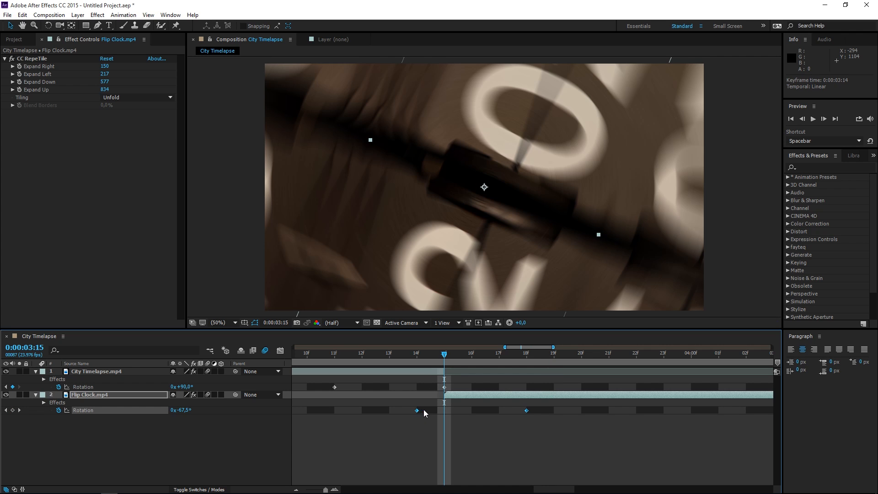
{"action": "mouse_move", "coordinate": [427, 417]}
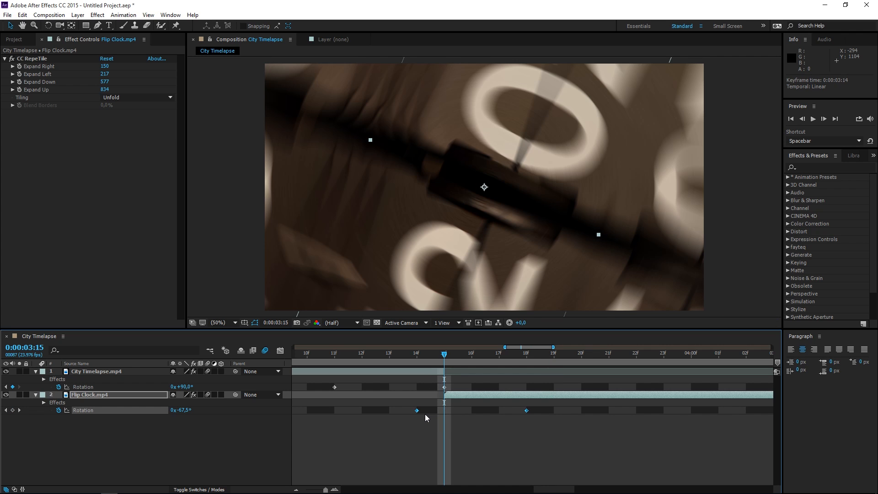